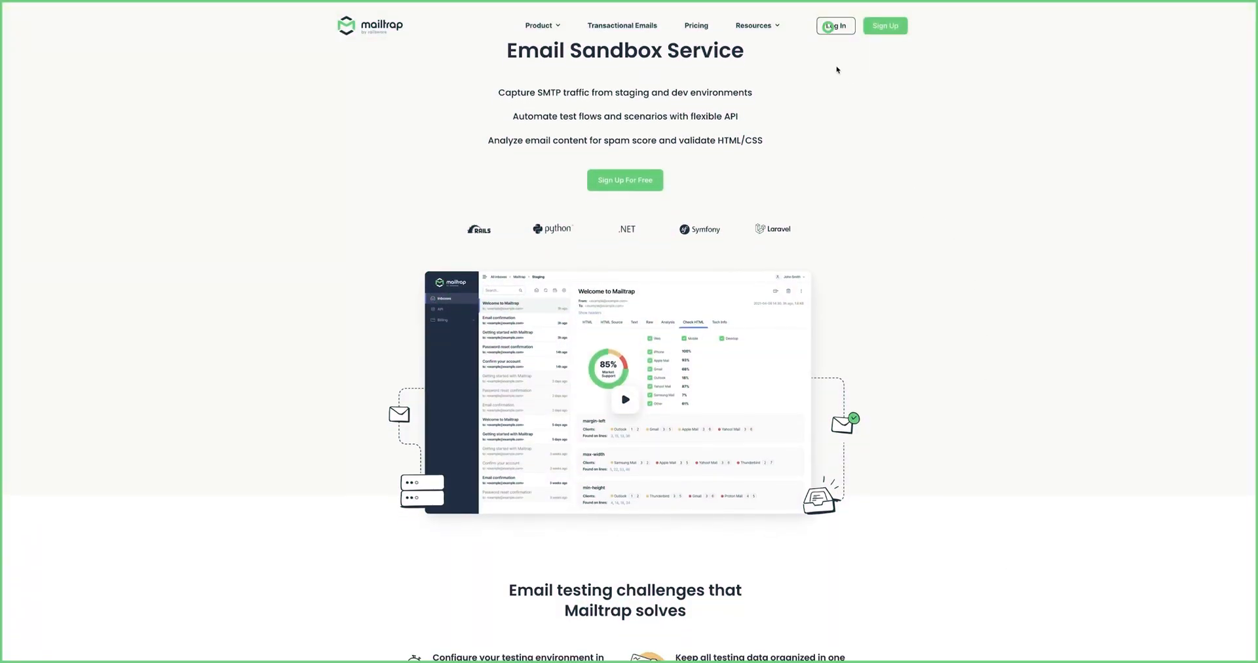
Log in to Mailtrap and go to Sending > Sending Domains
click(836, 26)
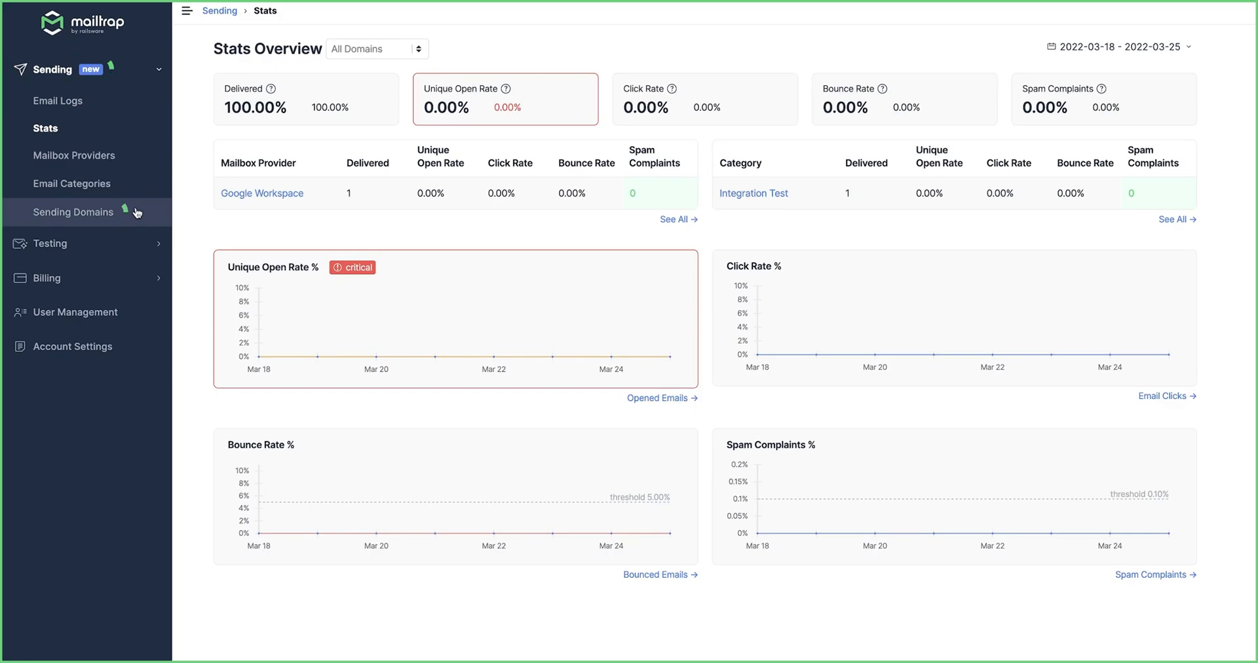
click(73, 212)
text(your domain or subd)
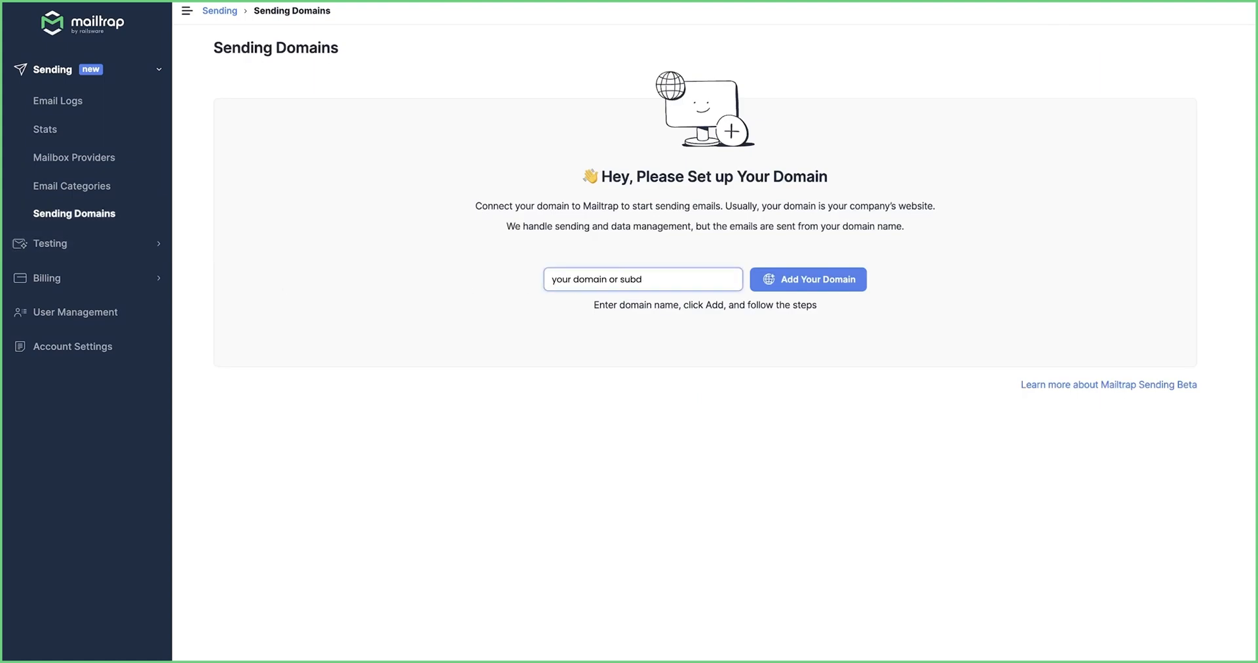
Add mailtrap.website as a sending domain and view its five required DNS records under Domain Verification
click(807, 280)
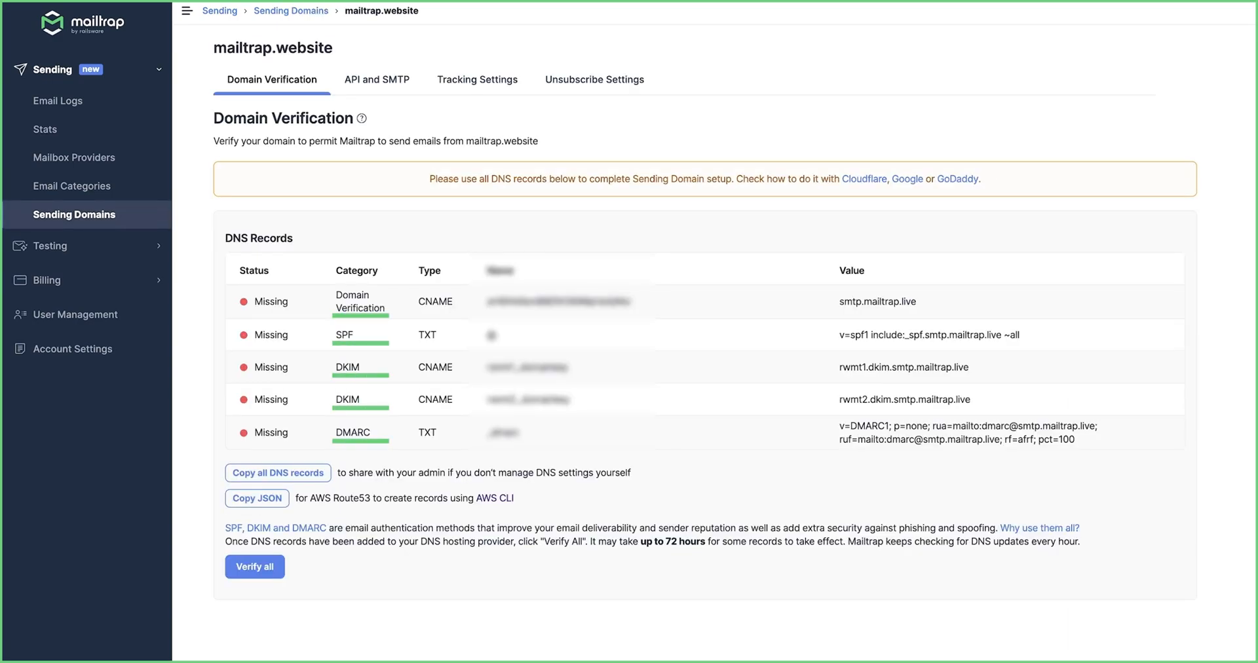
scroll(down, 3)
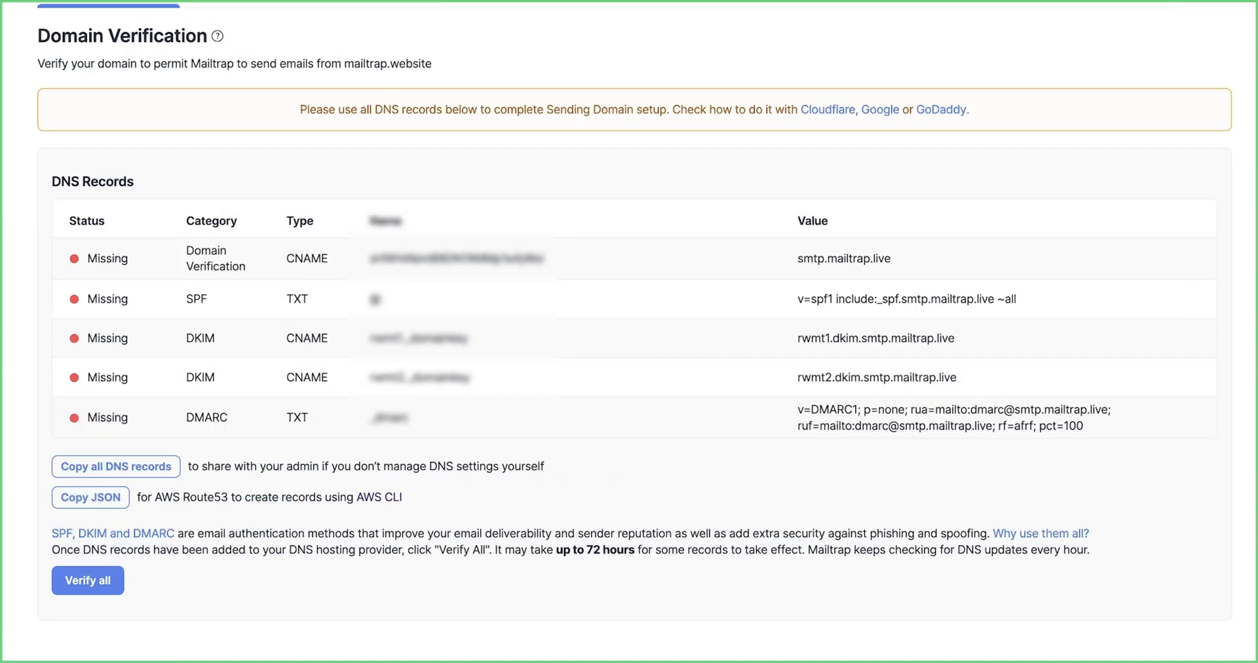
click(115, 467)
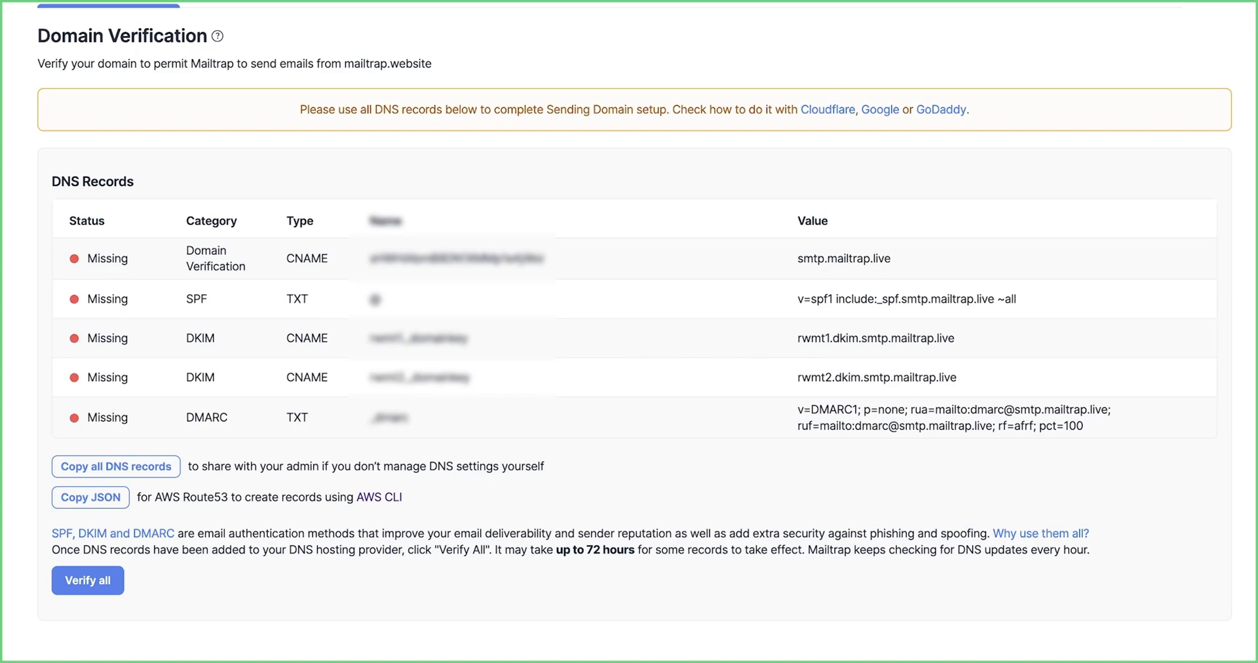
In GoDaddy My Domains, reach Manage DNS for mailtrap.website via Additional Settings
click(942, 110)
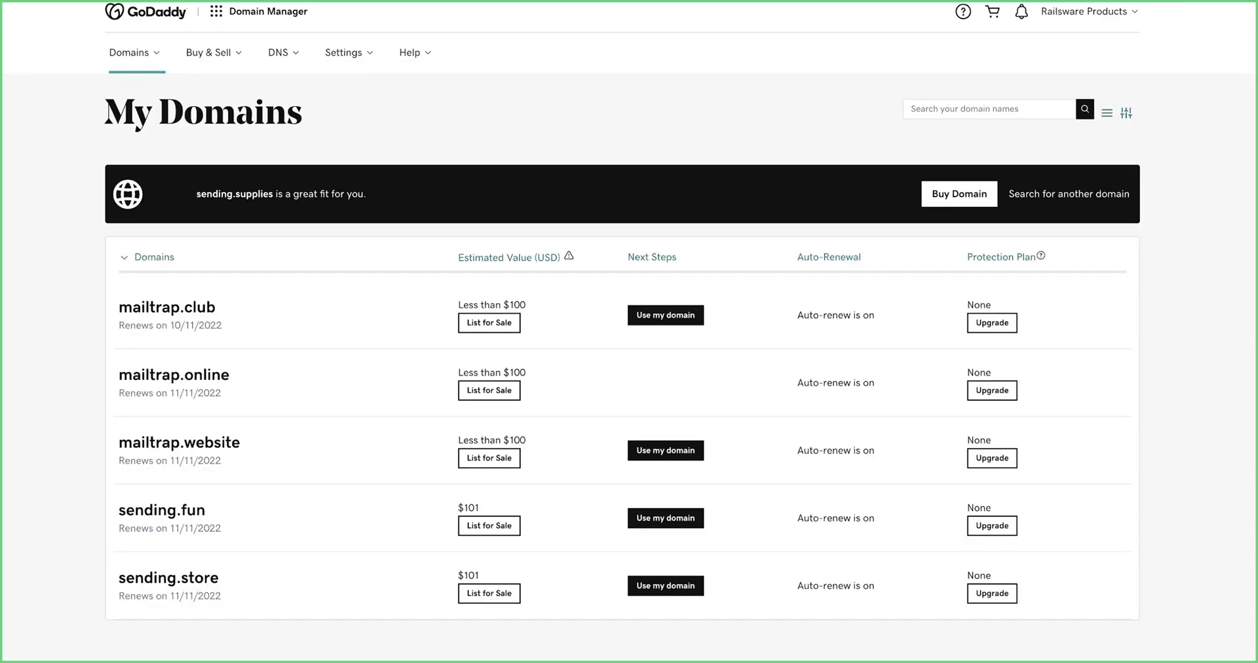
mouse_move(80, 412)
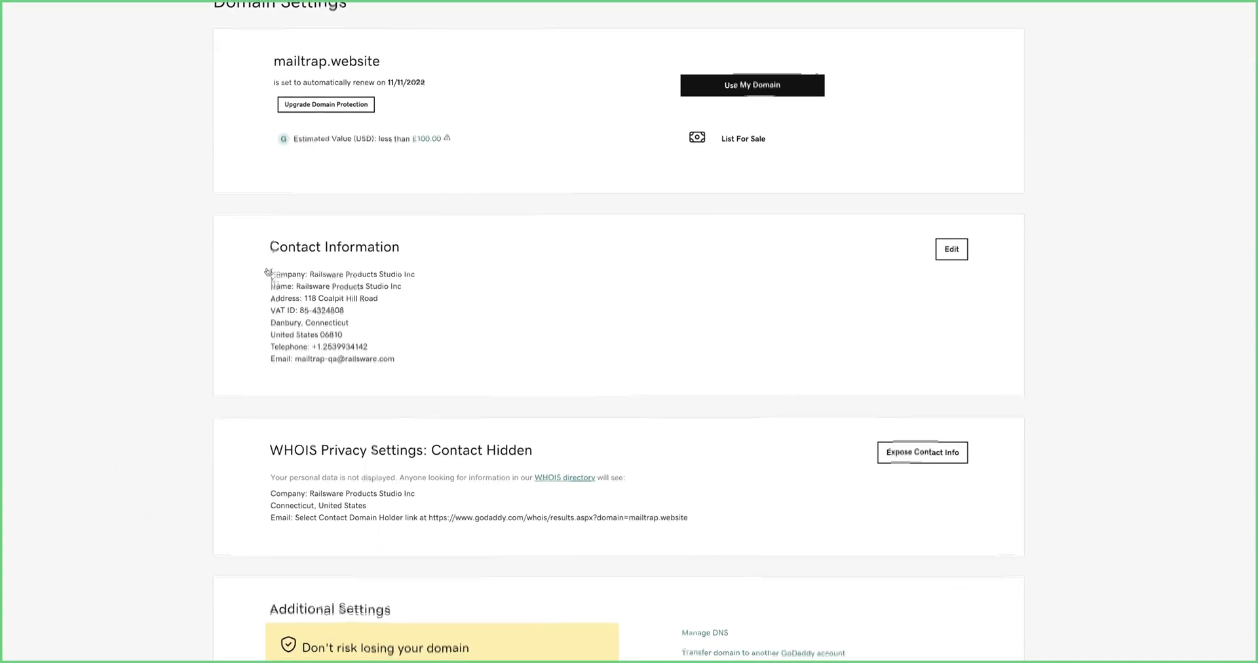
scroll(down, 3)
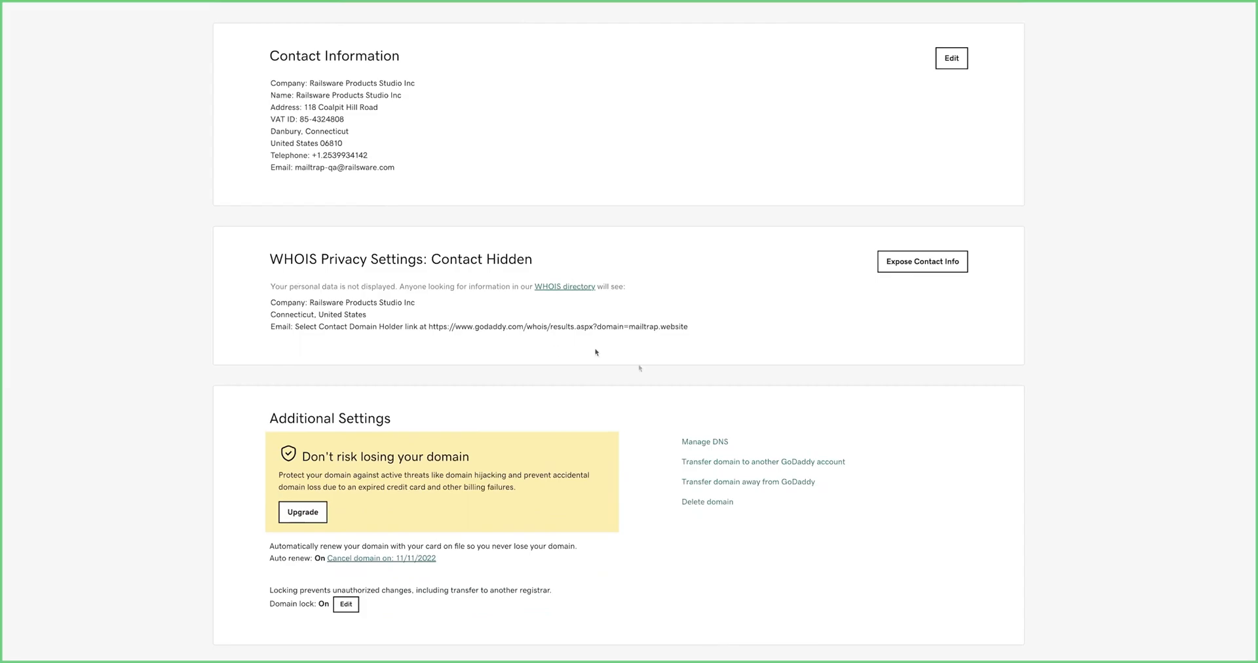
scroll(down, 3)
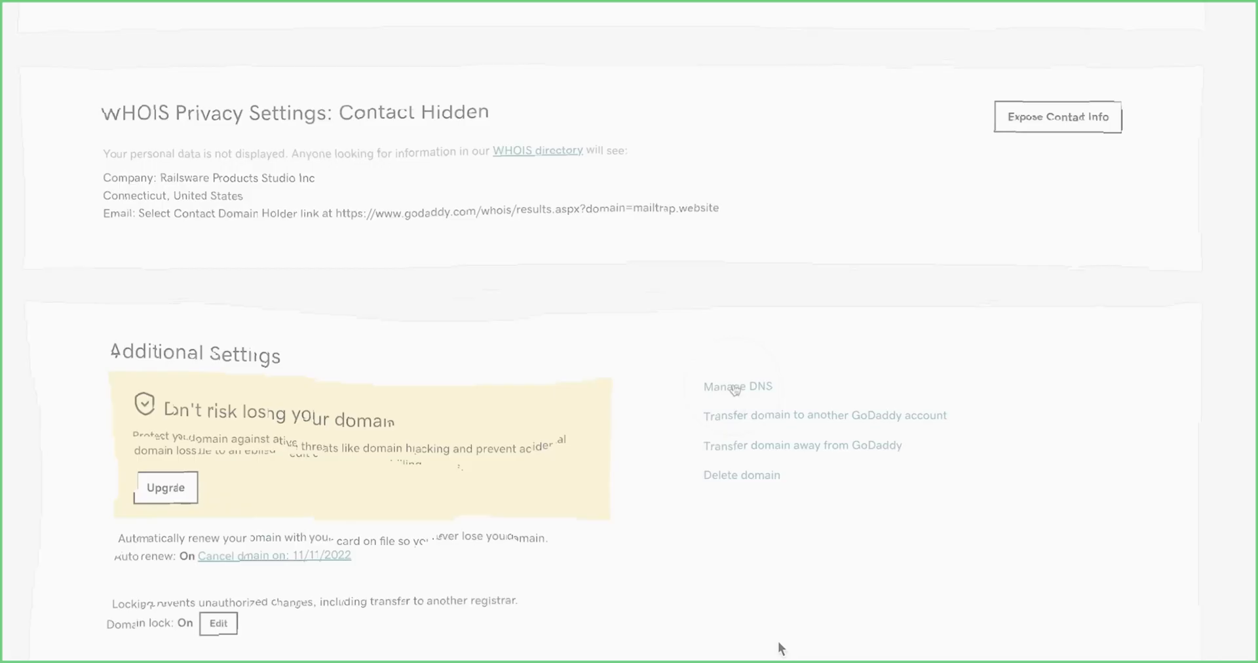
click(734, 388)
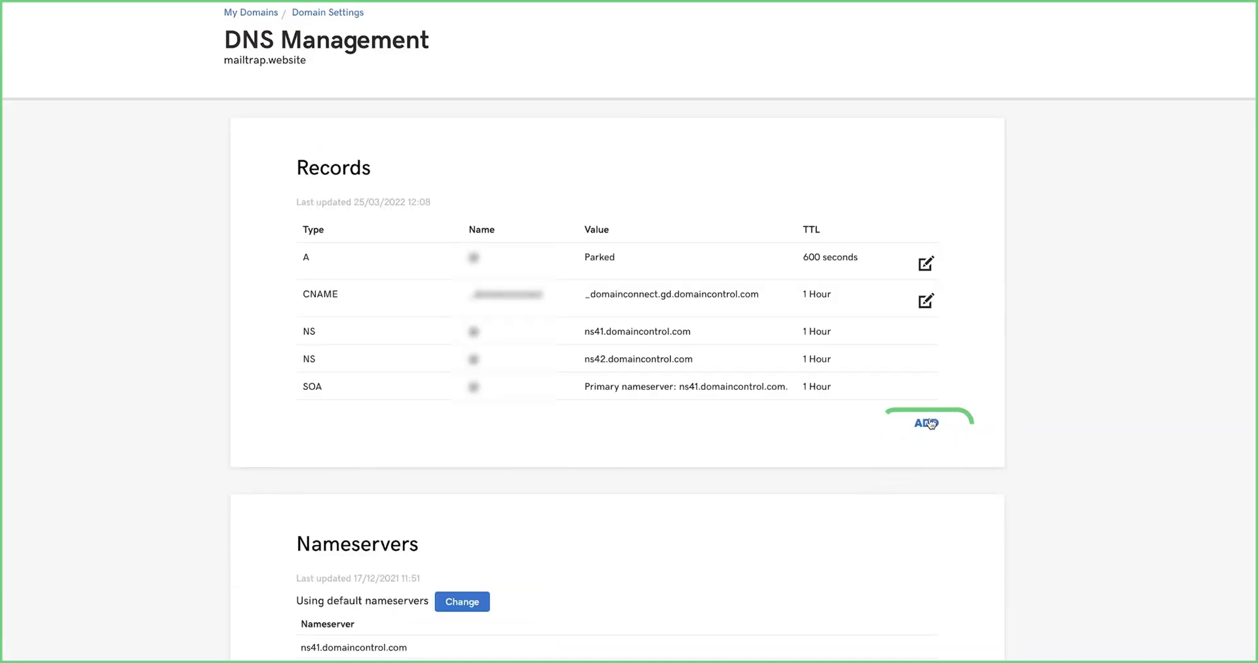
Add the CNAME record pointing to smtp.mailtrap.live in GoDaddy and begin the SPF record
click(925, 423)
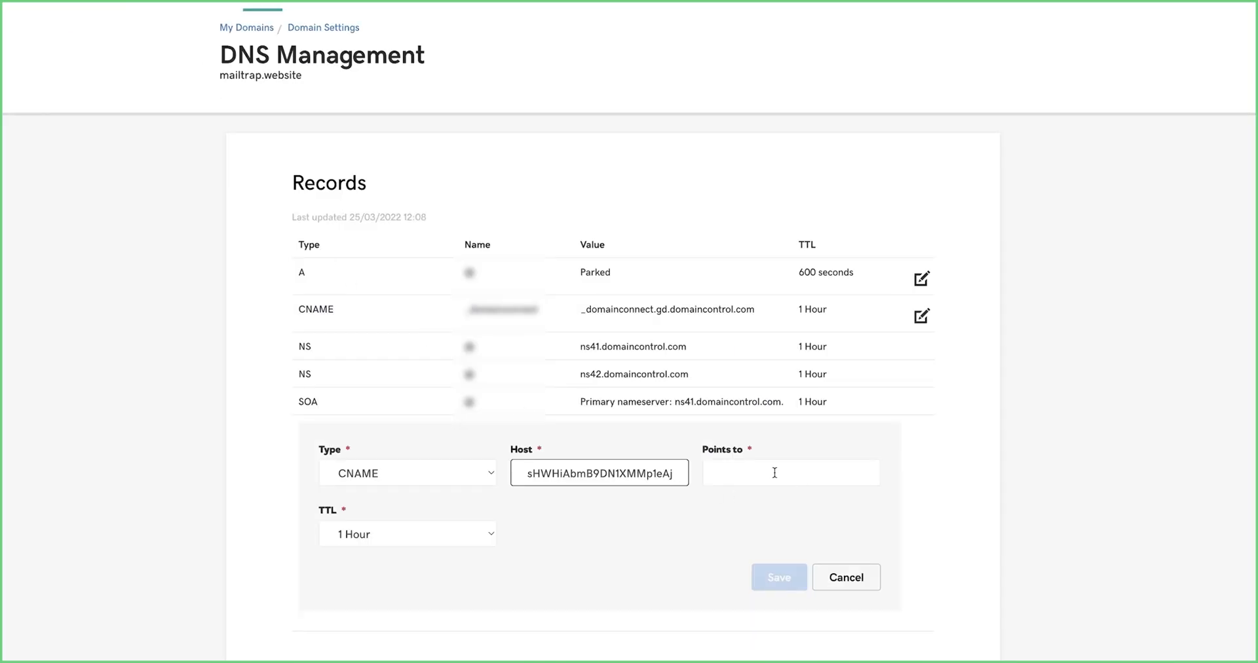
text(smtp.mailtrap.live)
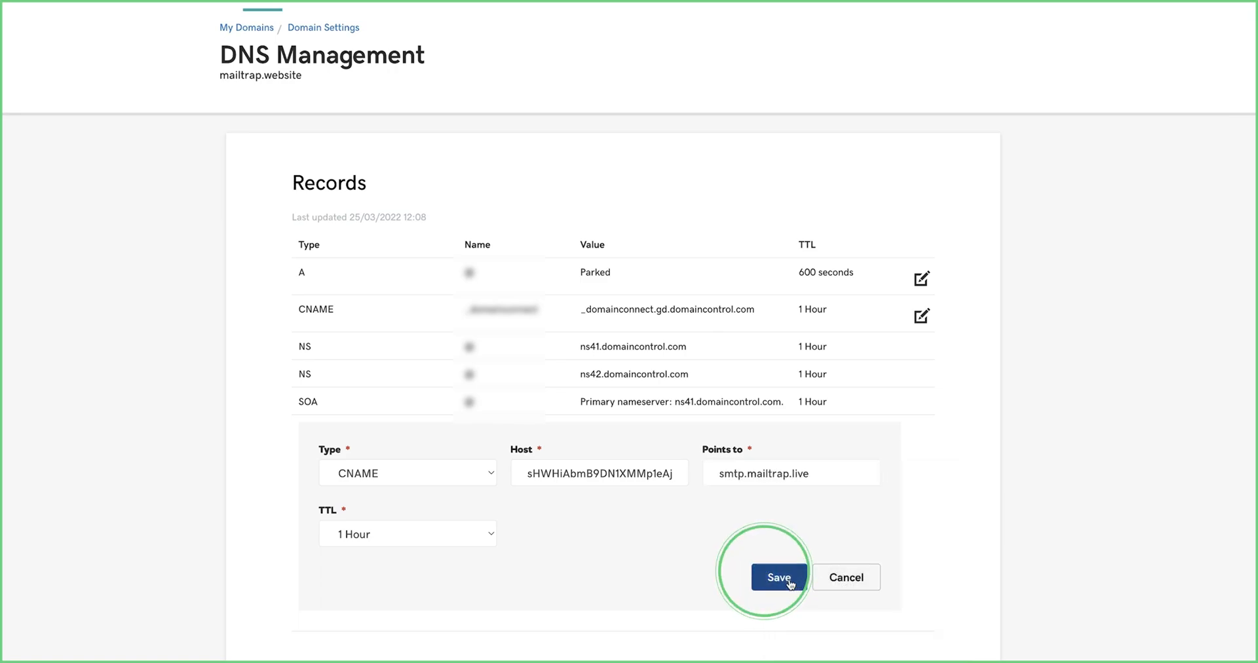
click(778, 577)
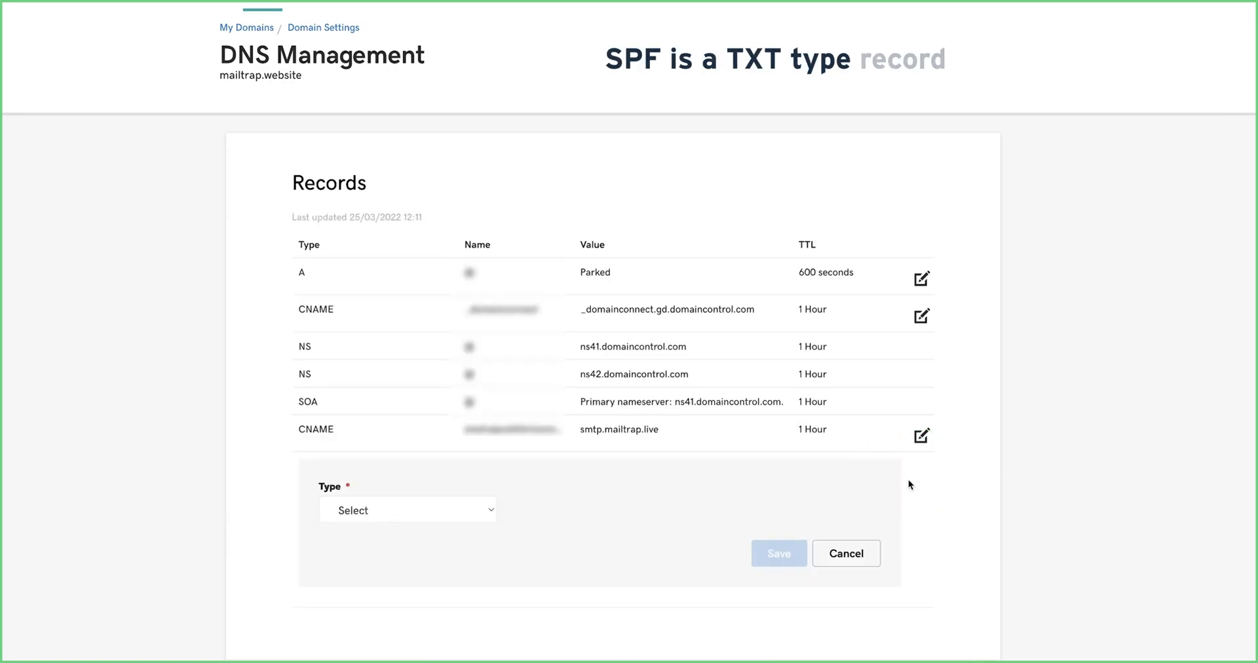
click(407, 510)
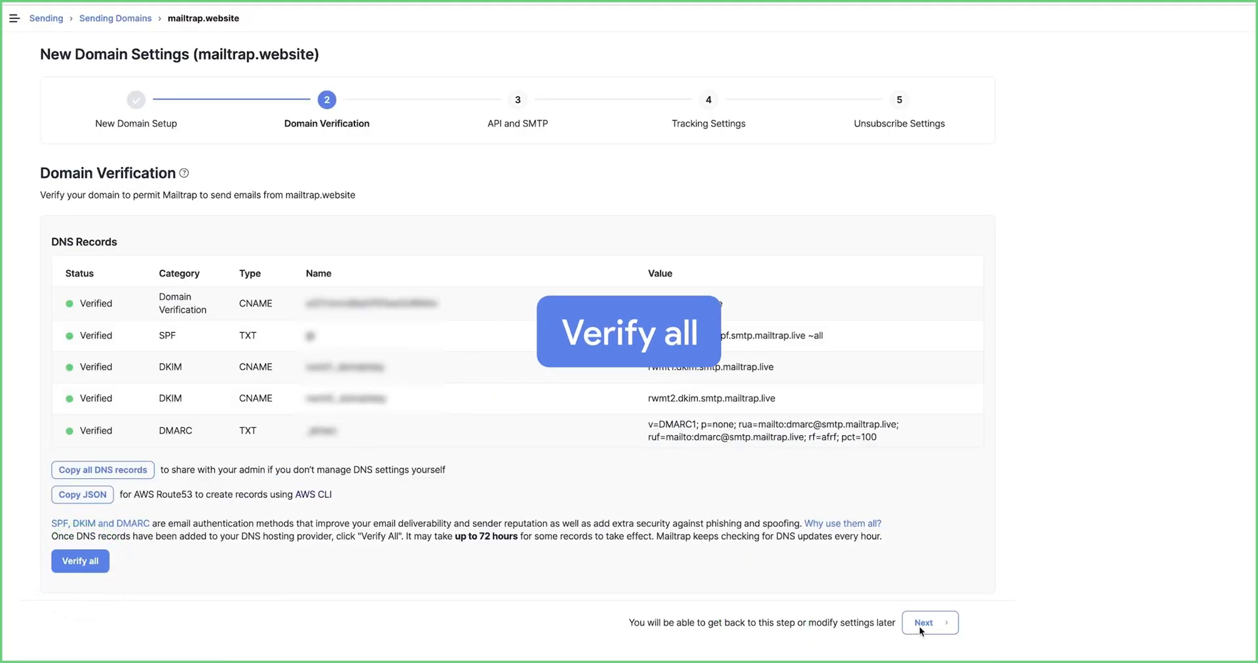
Verify all records in Mailtrap and advance to the API and SMTP step
click(929, 622)
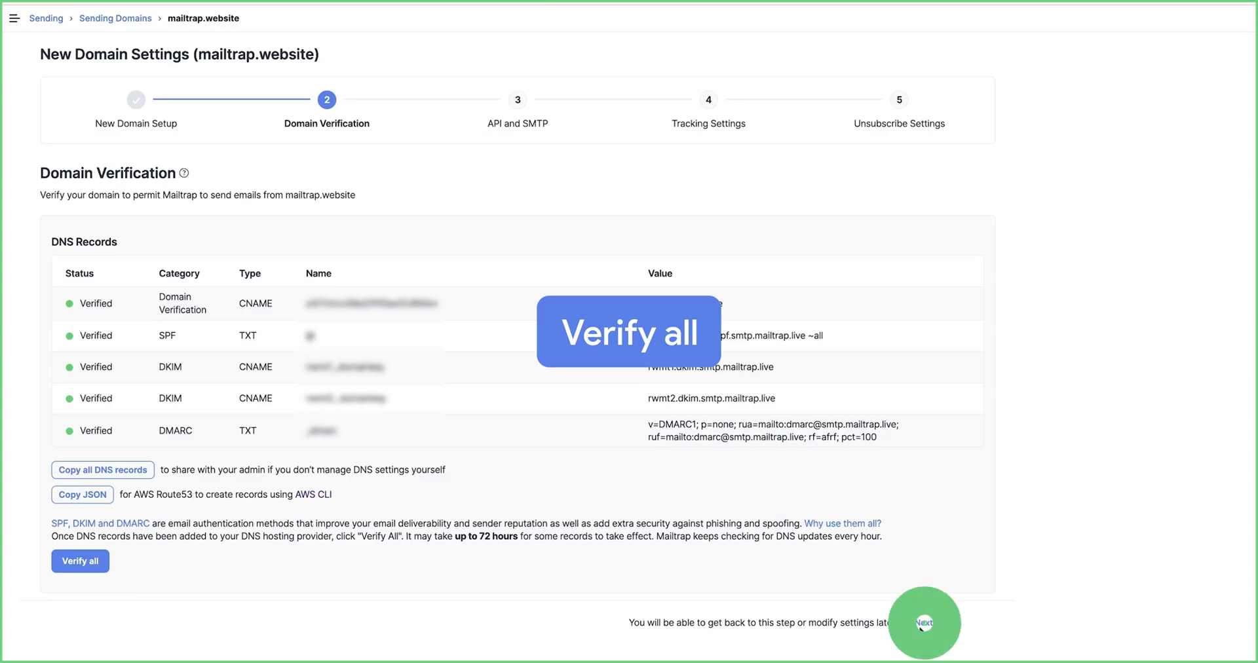
click(922, 623)
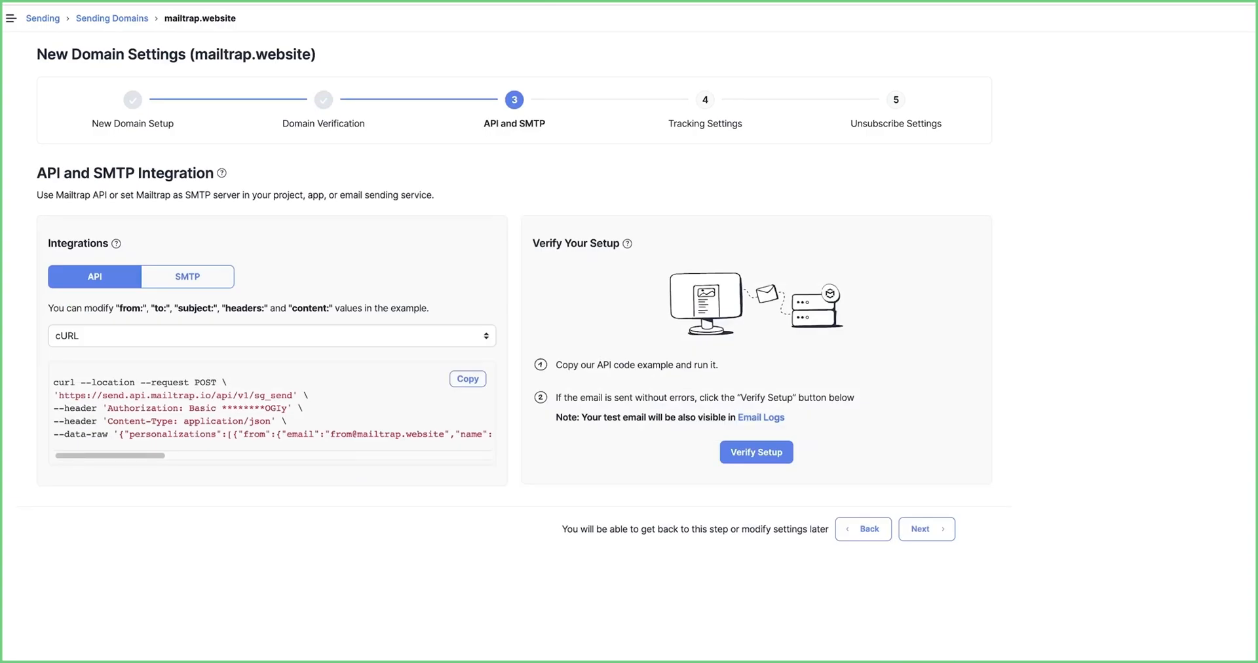
Verify the API test email for mailtrap.website arrived, then show the SMTP credentials
click(188, 276)
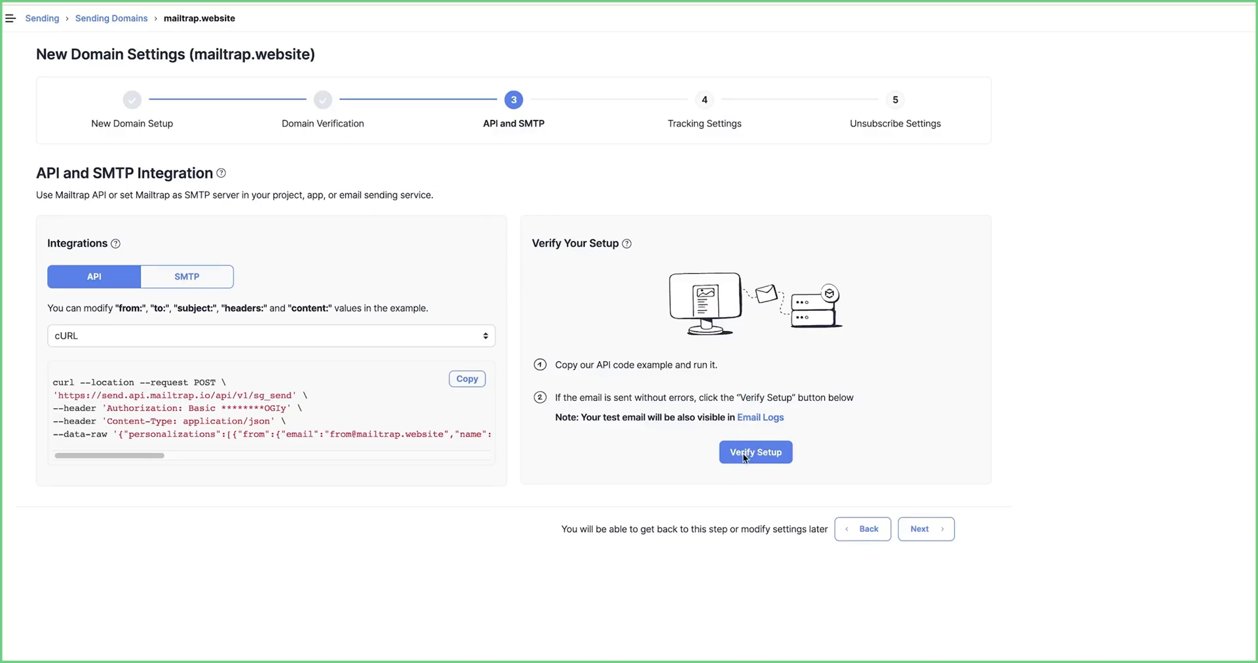
click(755, 452)
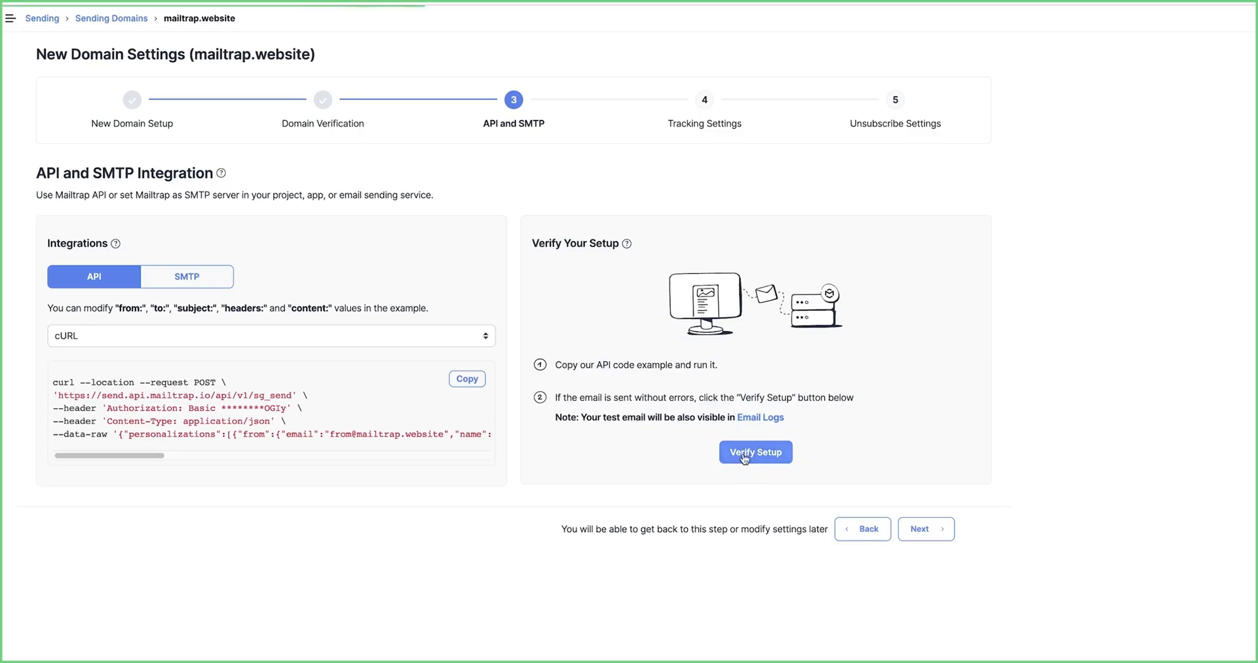
click(755, 452)
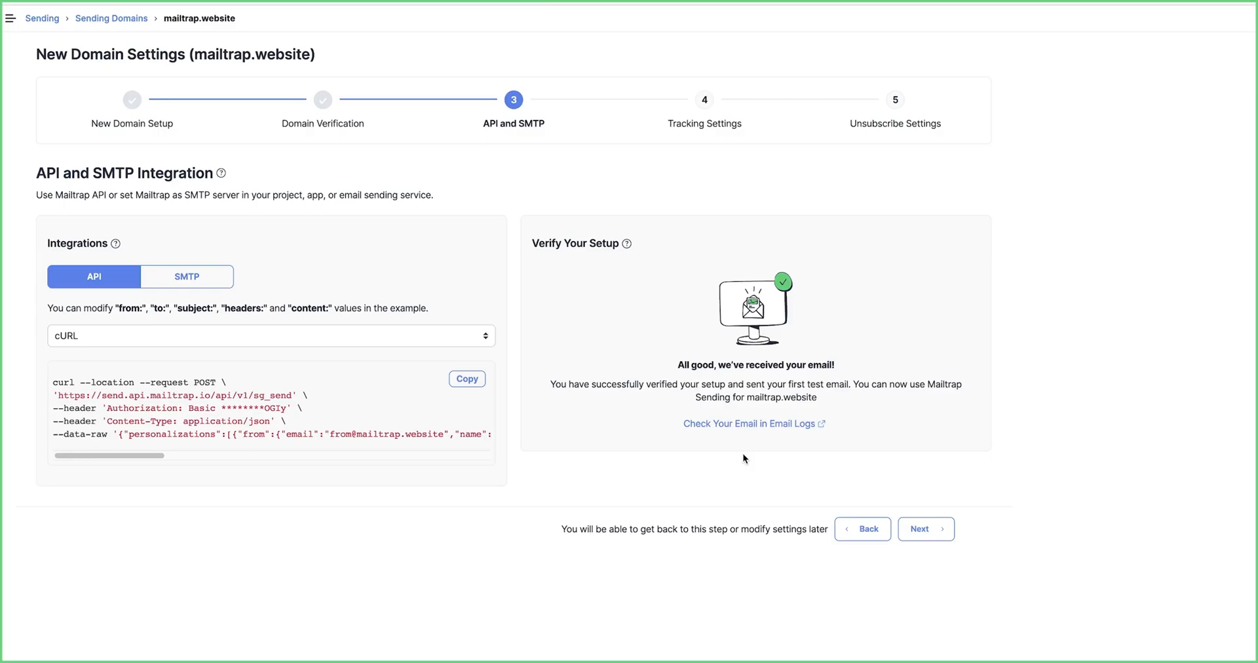
click(186, 276)
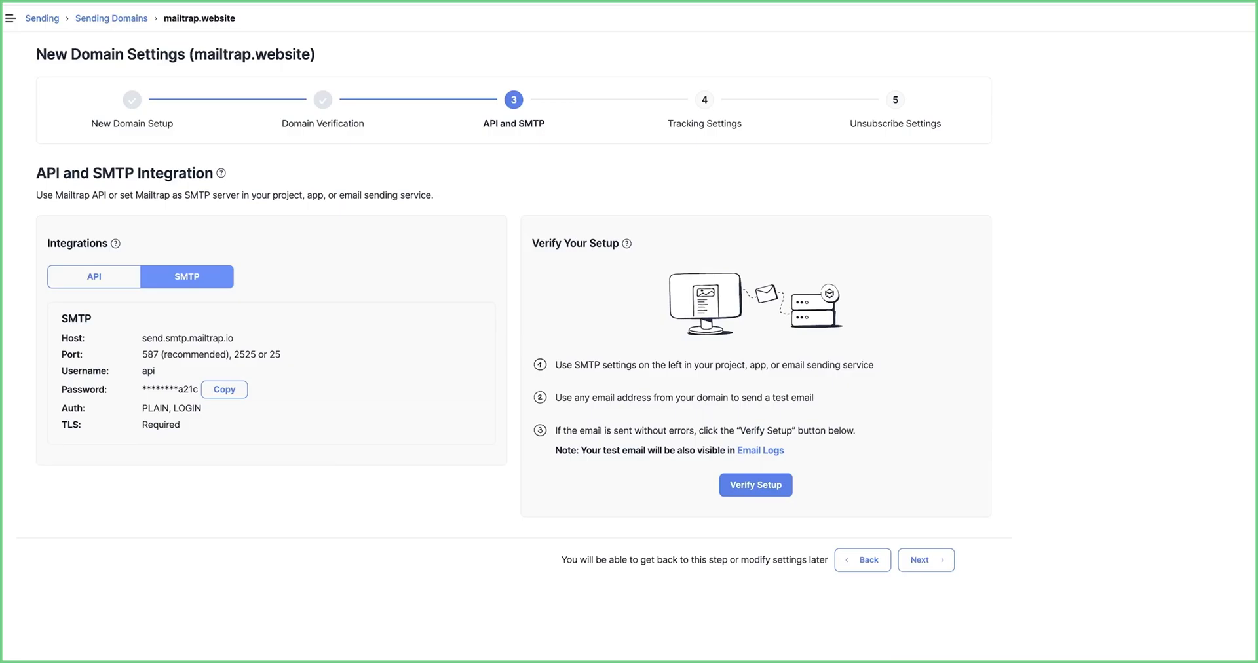
mouse_move(919, 645)
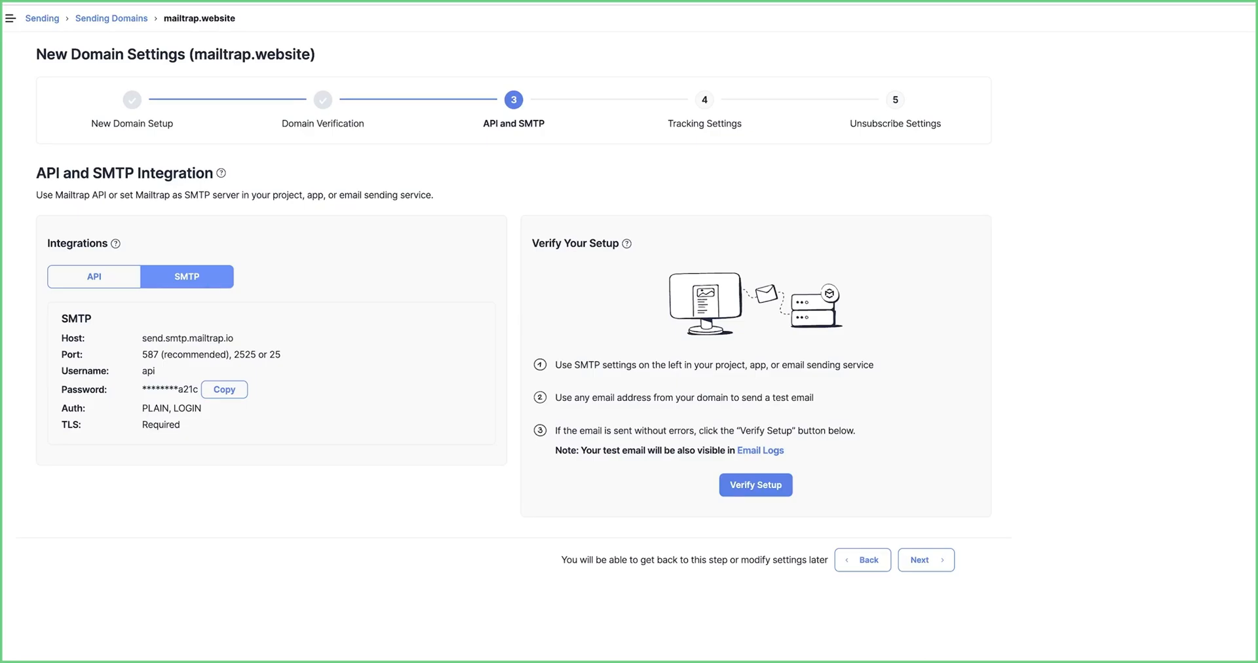
Verify the SMTP sending setup until Mailtrap reports 'All good' with the test email received
click(755, 485)
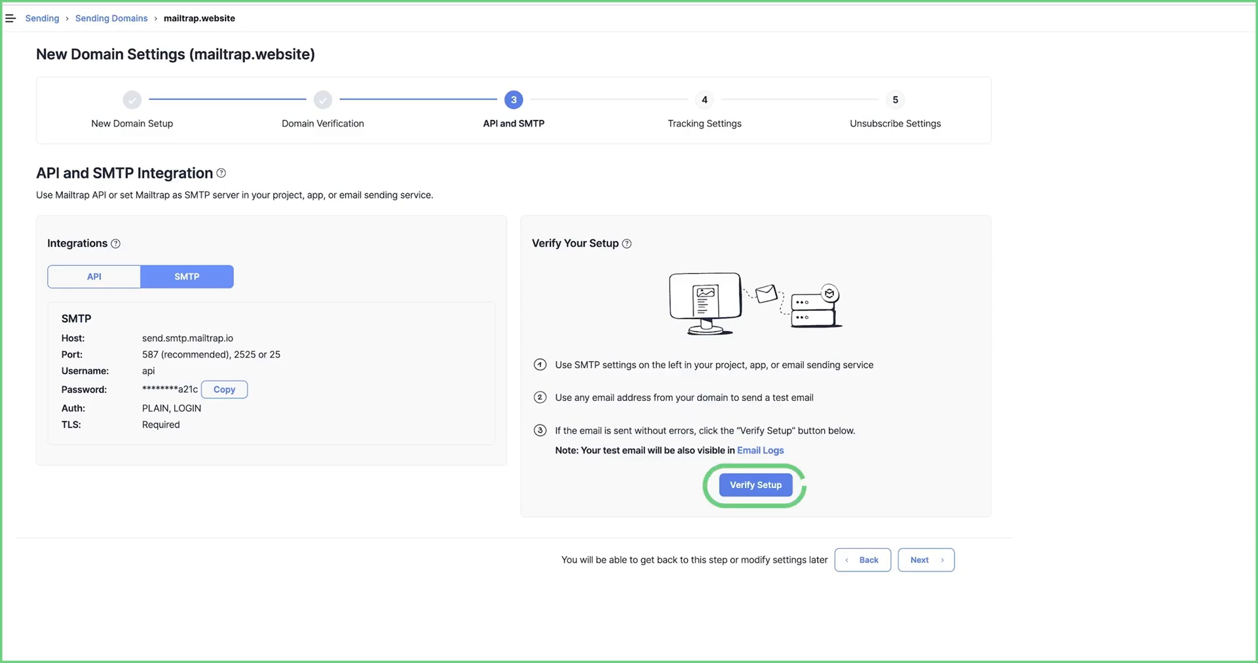
click(754, 484)
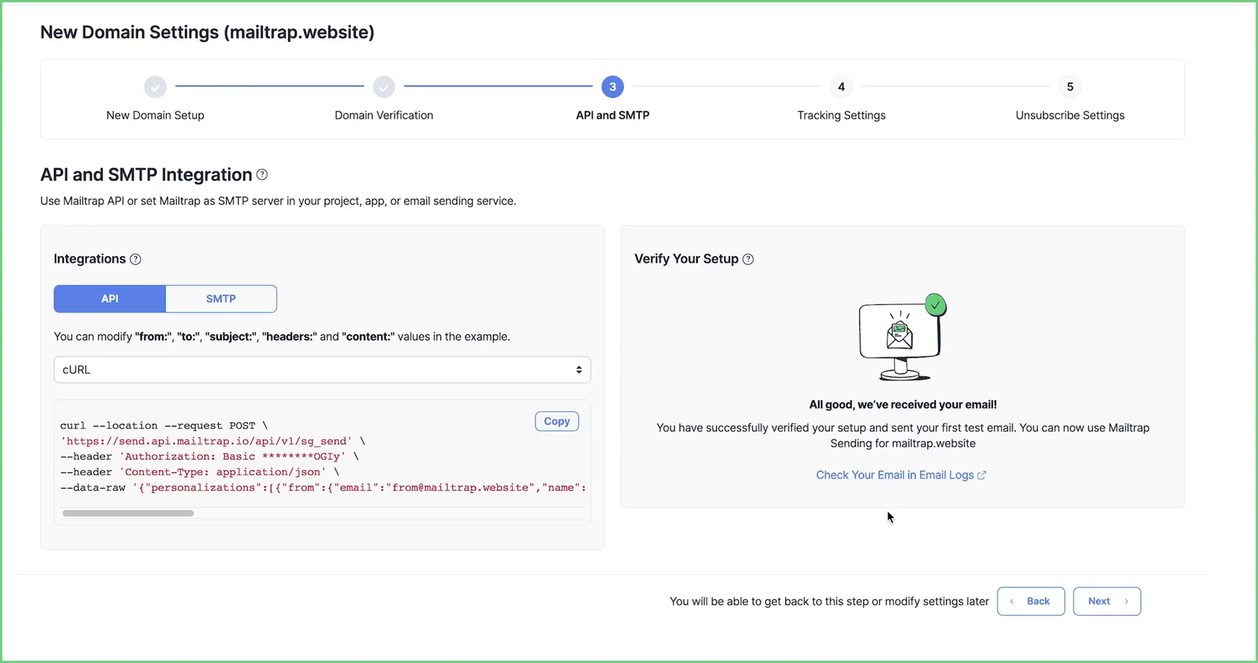
Advance to Tracking Settings and switch Use Custom Domain for Clicks Tracking on, showing the missing mt-link CNAME
click(1107, 602)
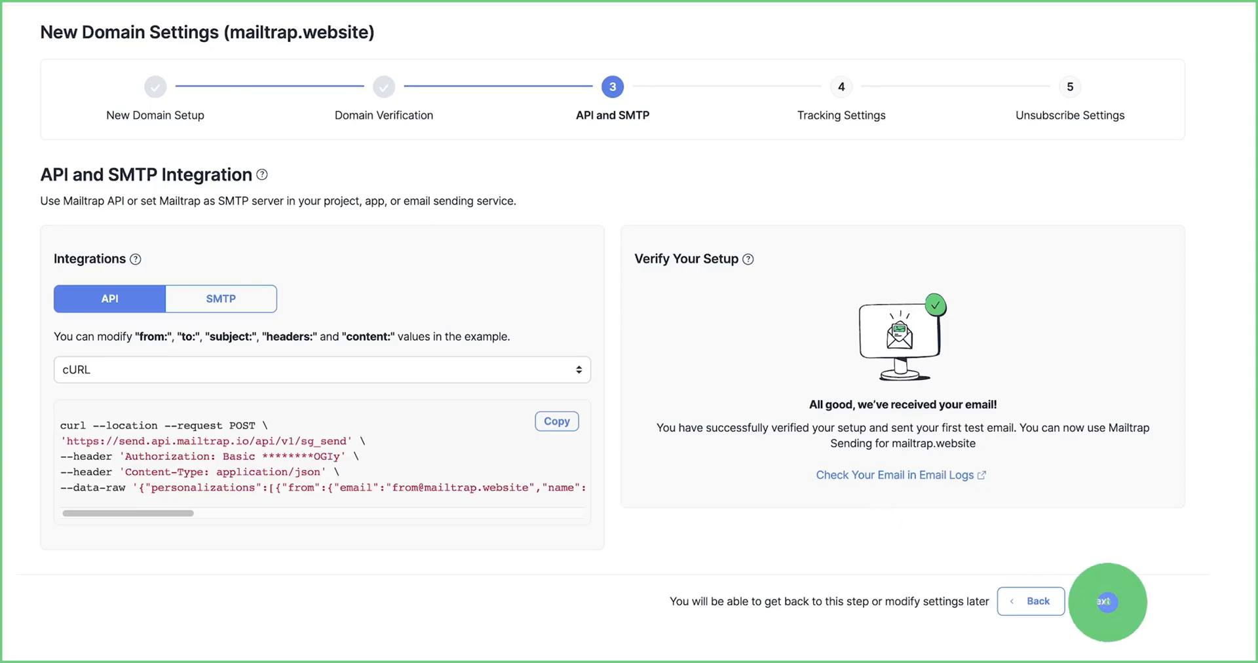
click(1107, 601)
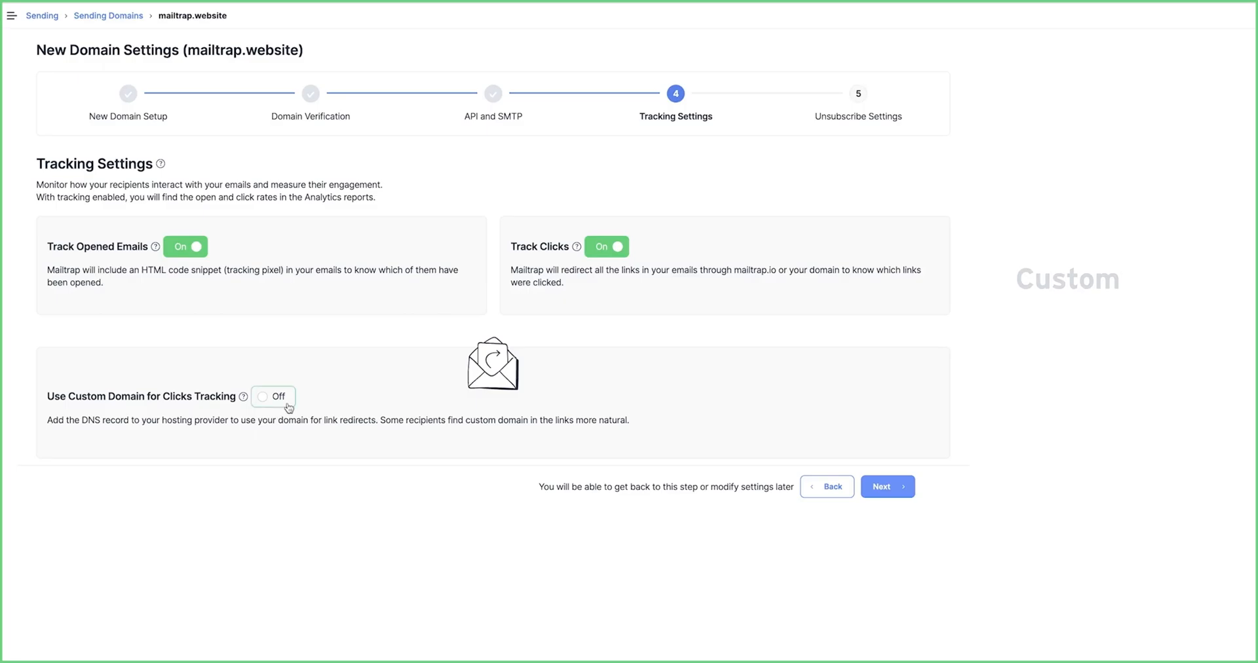
click(272, 397)
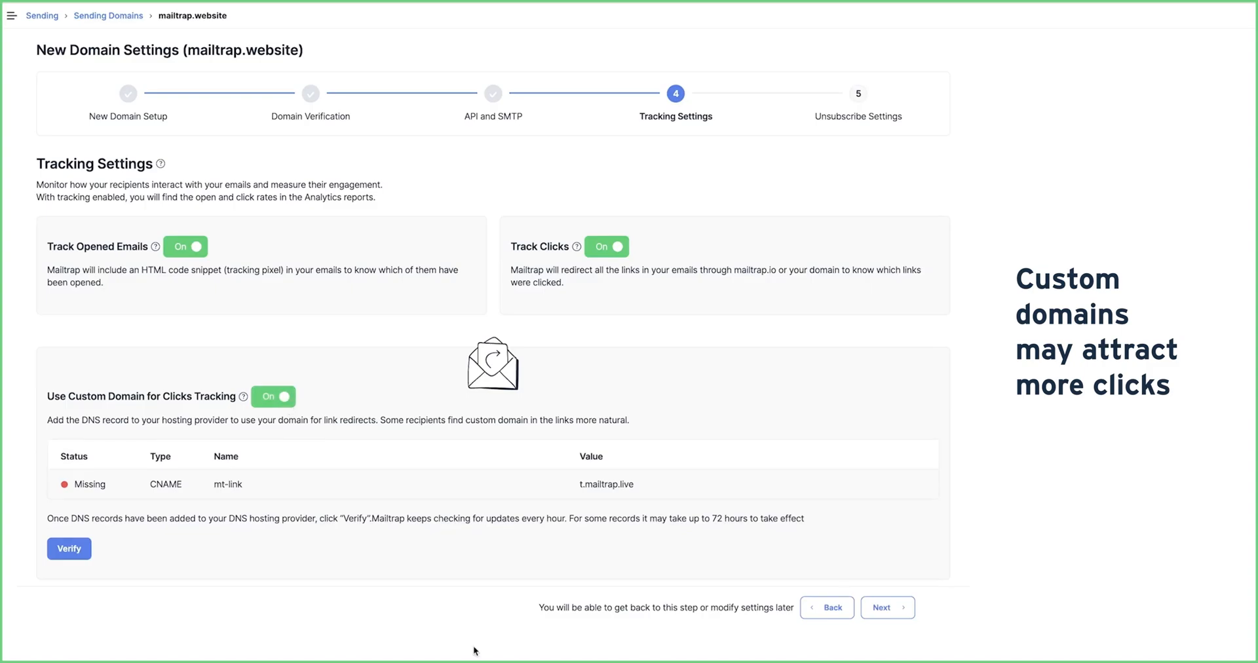
mouse_move(879, 630)
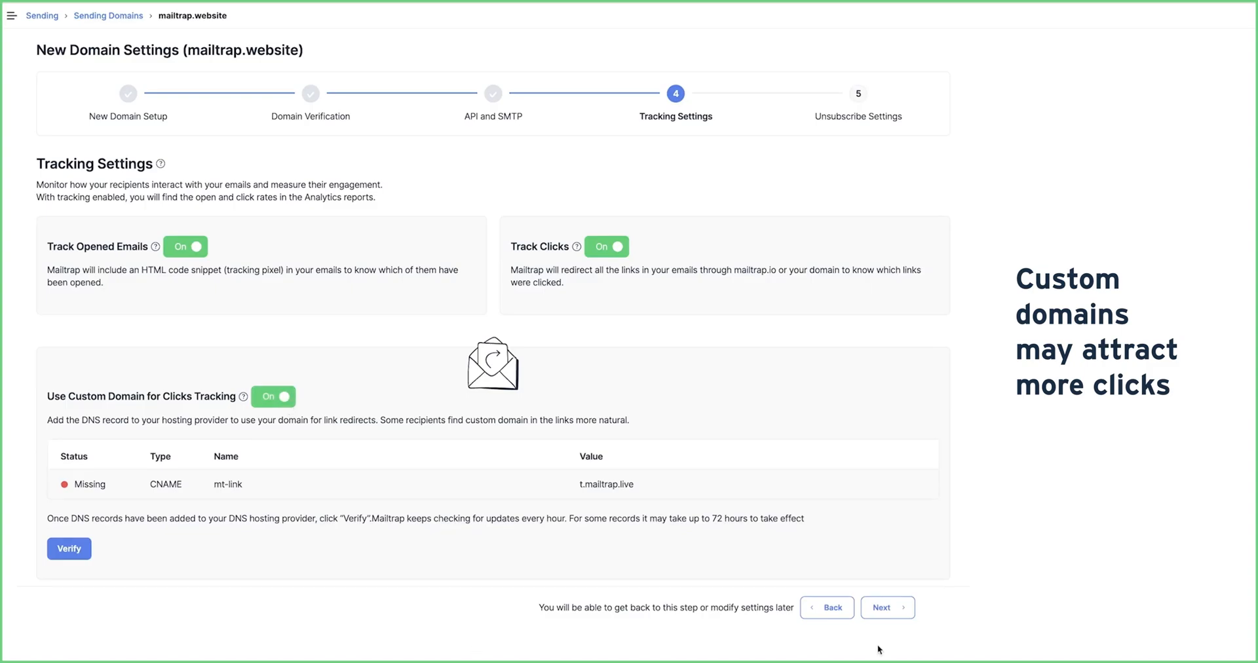
scroll(down, 3)
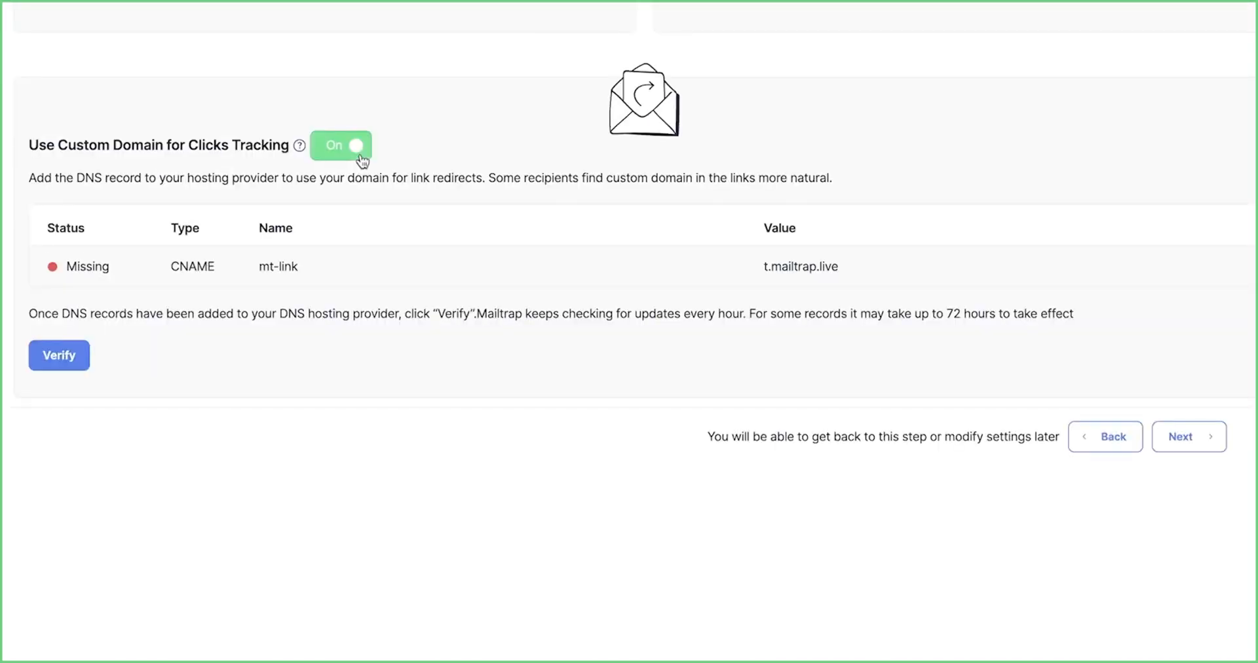
mouse_move(619, 495)
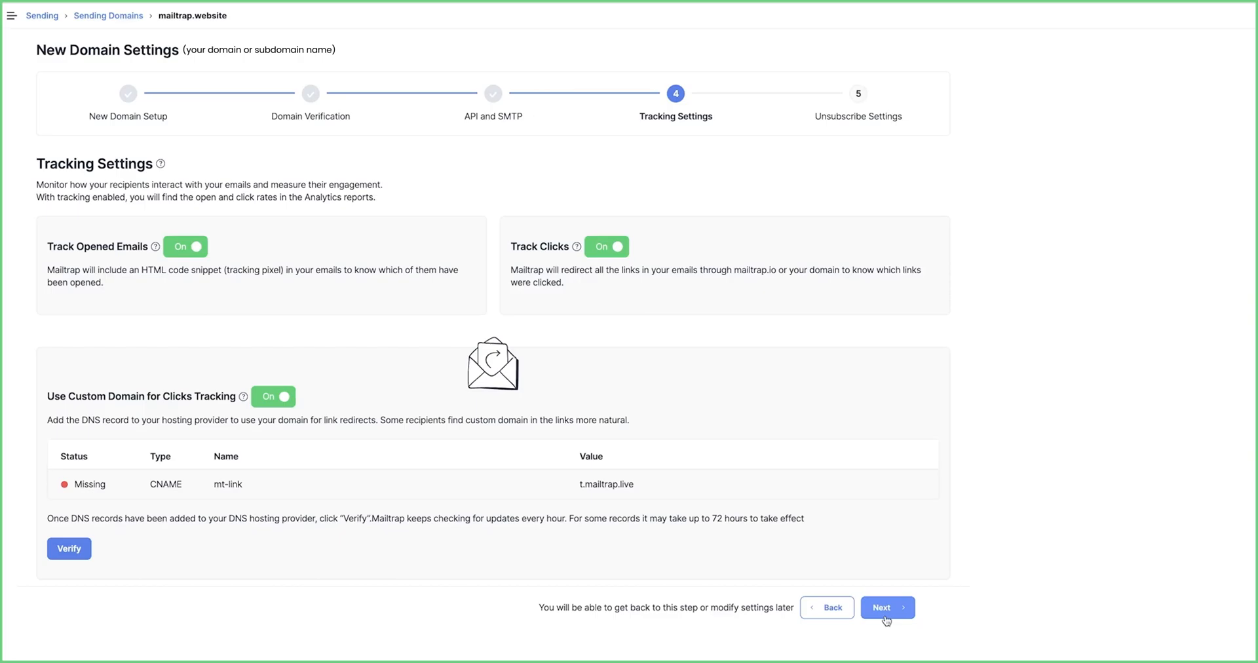
Pass Unsubscribe Settings and finish setup so mailtrap.website lists with all checks green
click(885, 607)
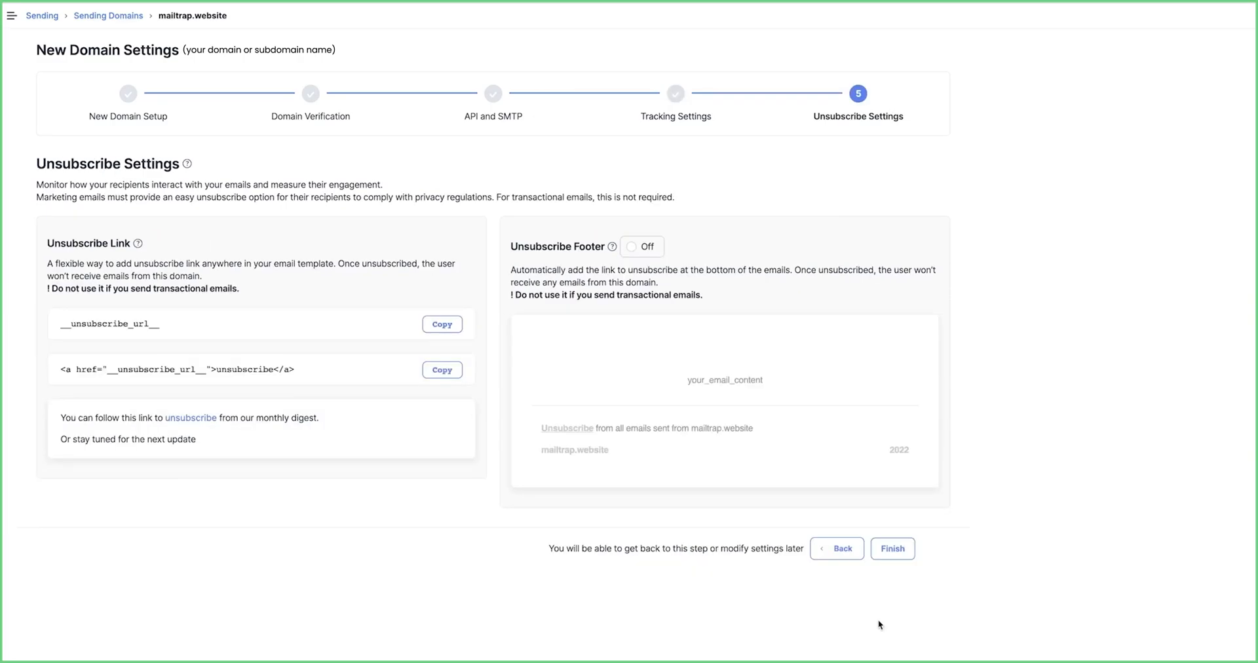
mouse_move(875, 625)
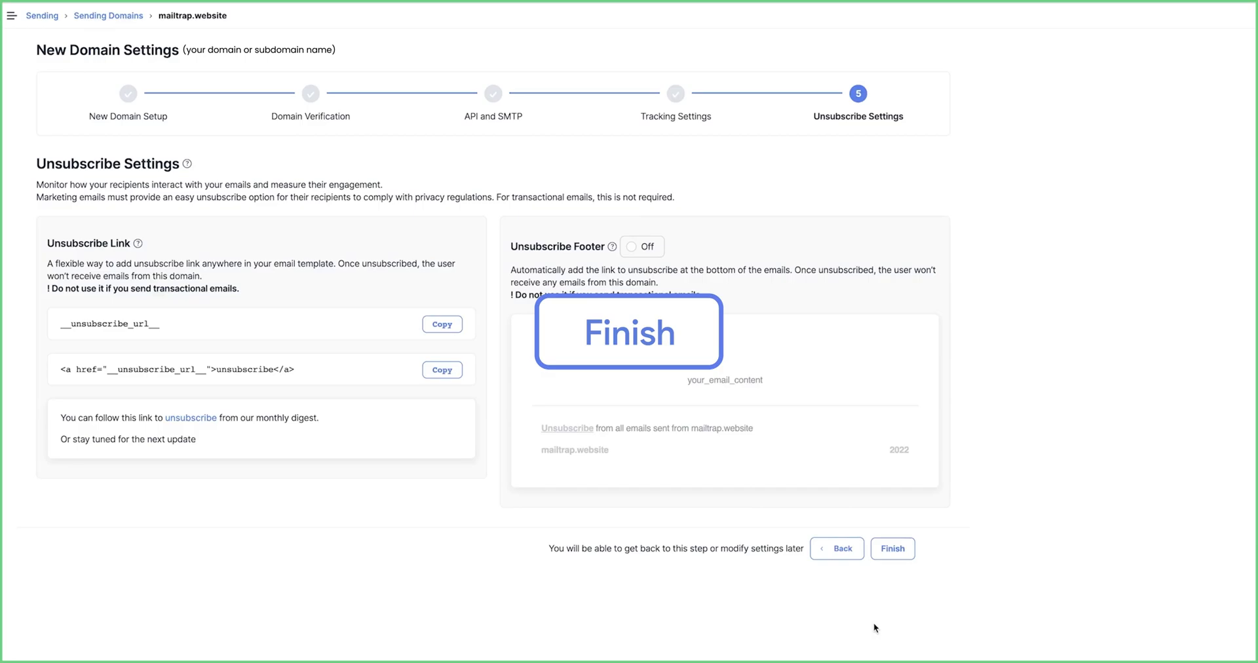
click(893, 549)
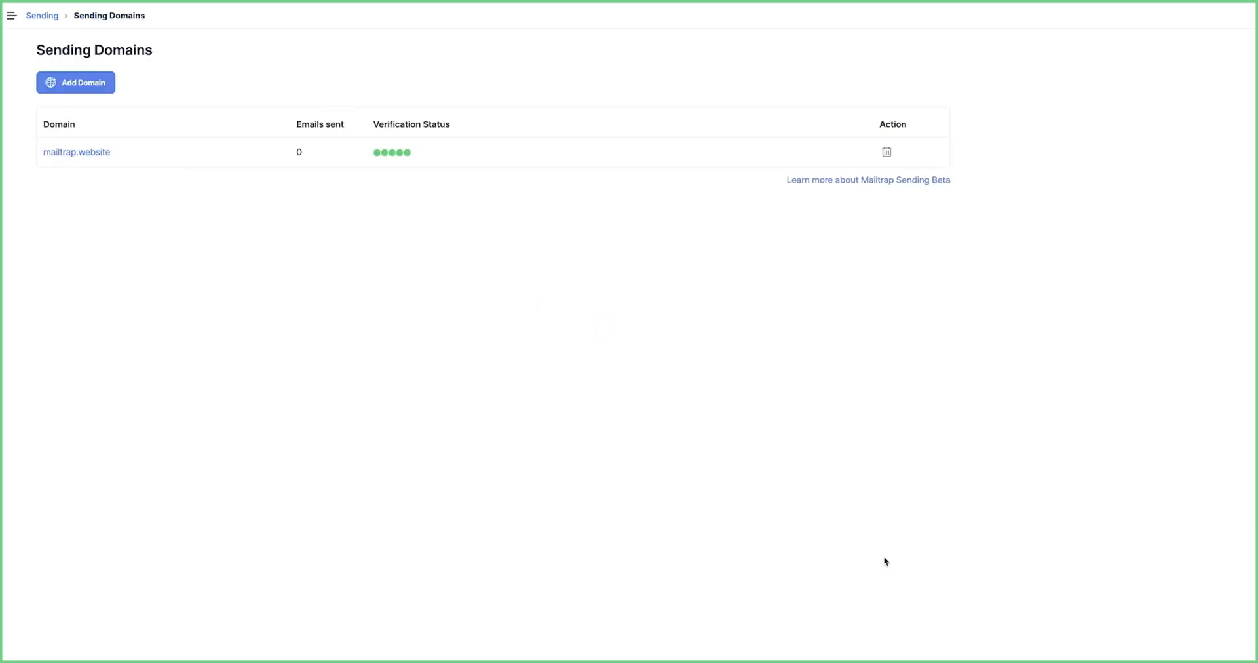